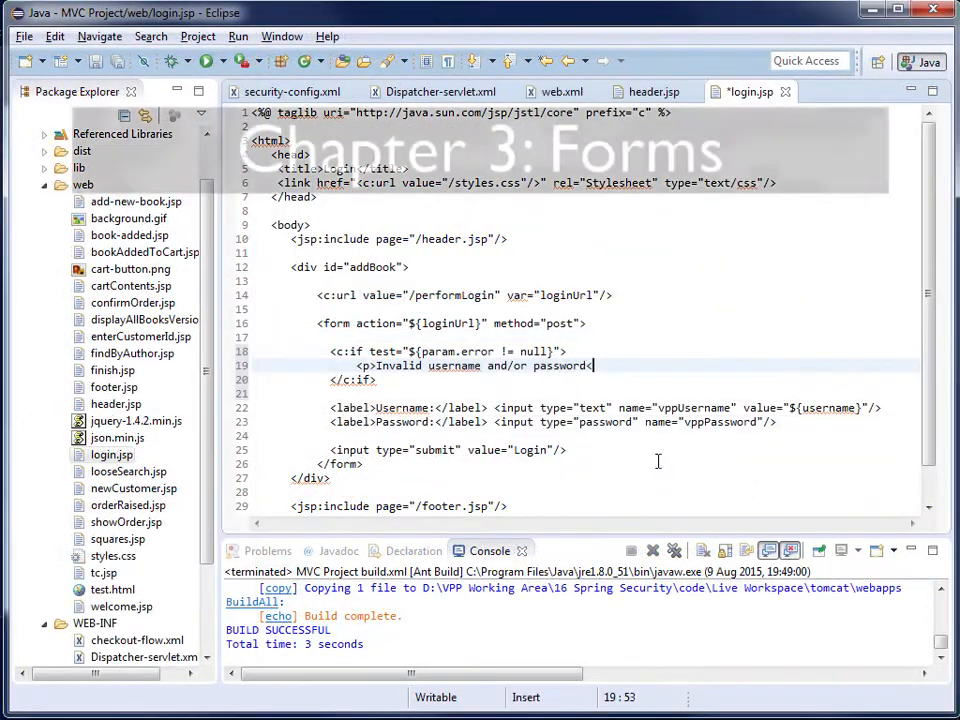
Close the error paragraph with </p> in login.jsp and switch to CreateAccountController.java.
type("</p>")
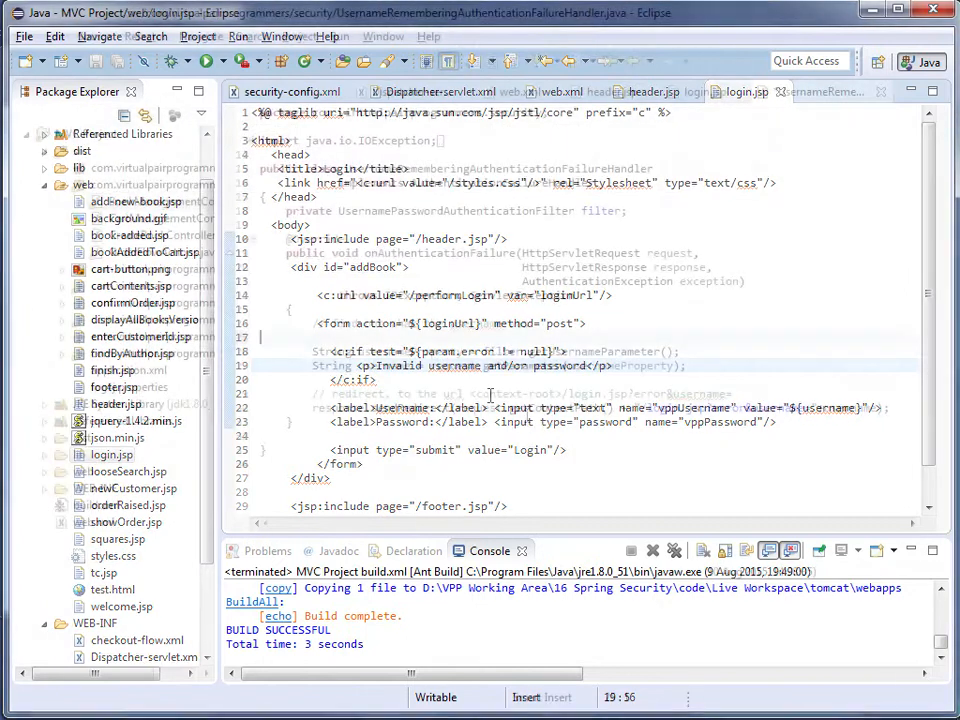
left_click(820, 91)
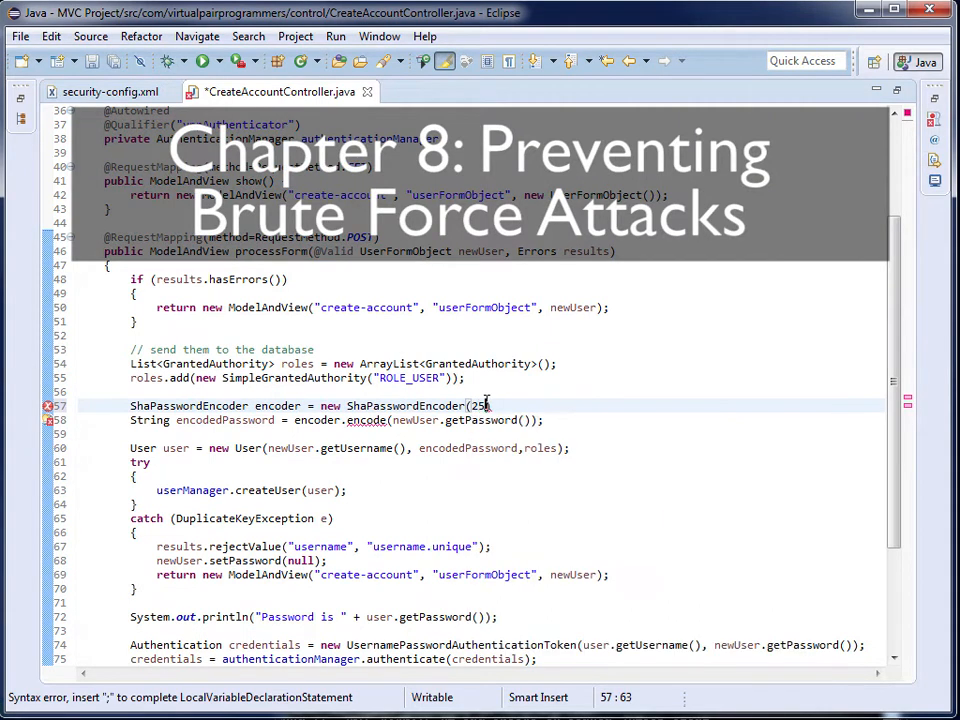
Complete ShaPasswordEncoder(256) on line 57 and save the file.
type("6)")
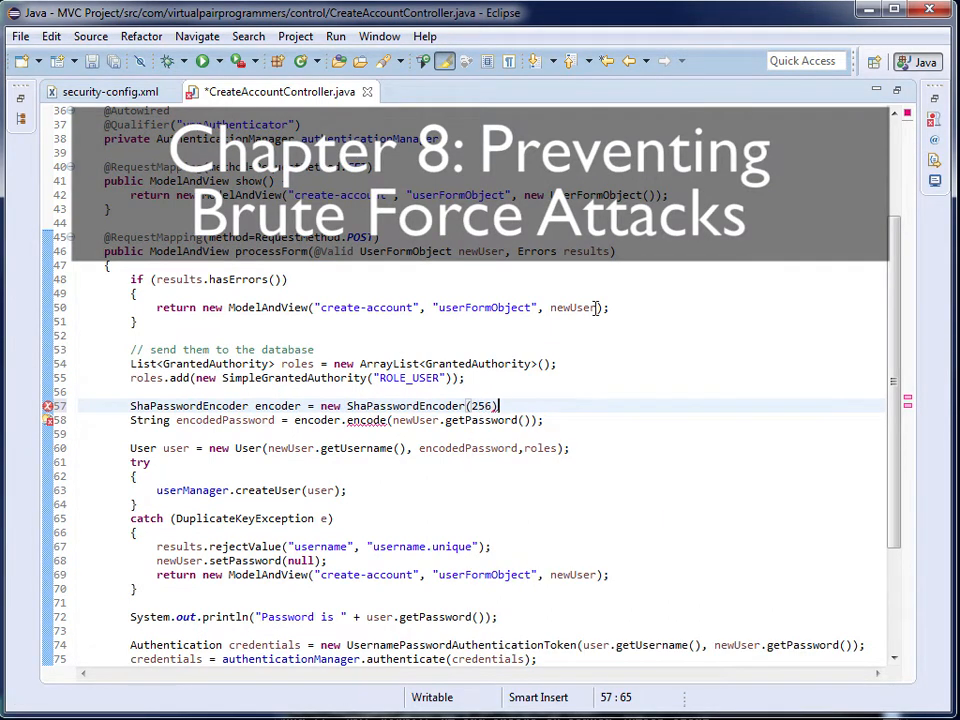
key("ctrl+s")
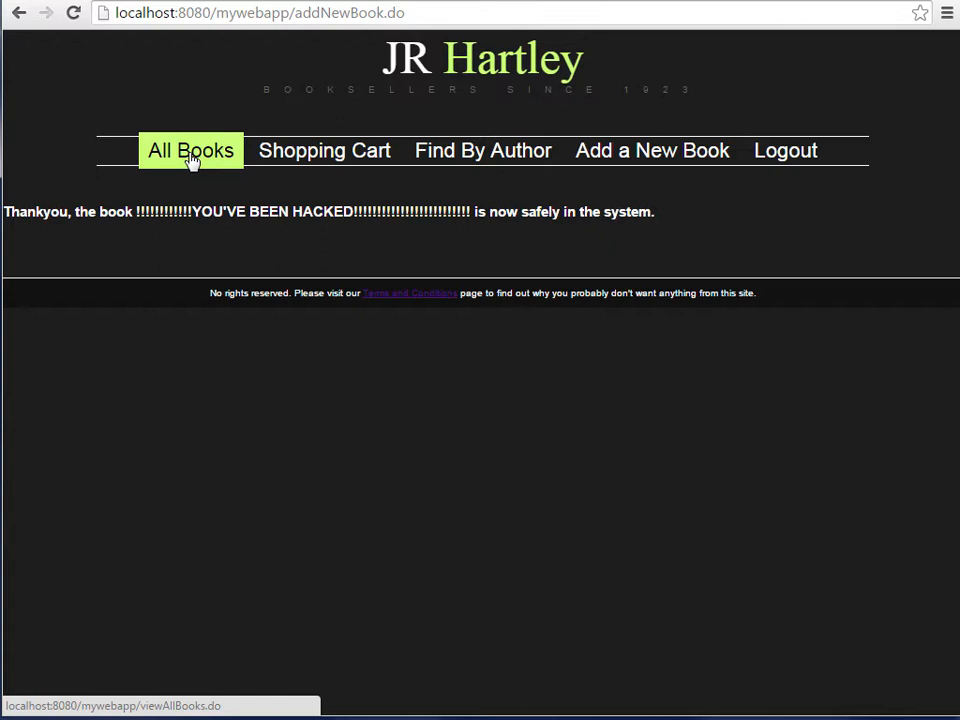
Follow the All Books navigation link to the HTTPS page on port 8443 with its certificate warning.
left_click(190, 151)
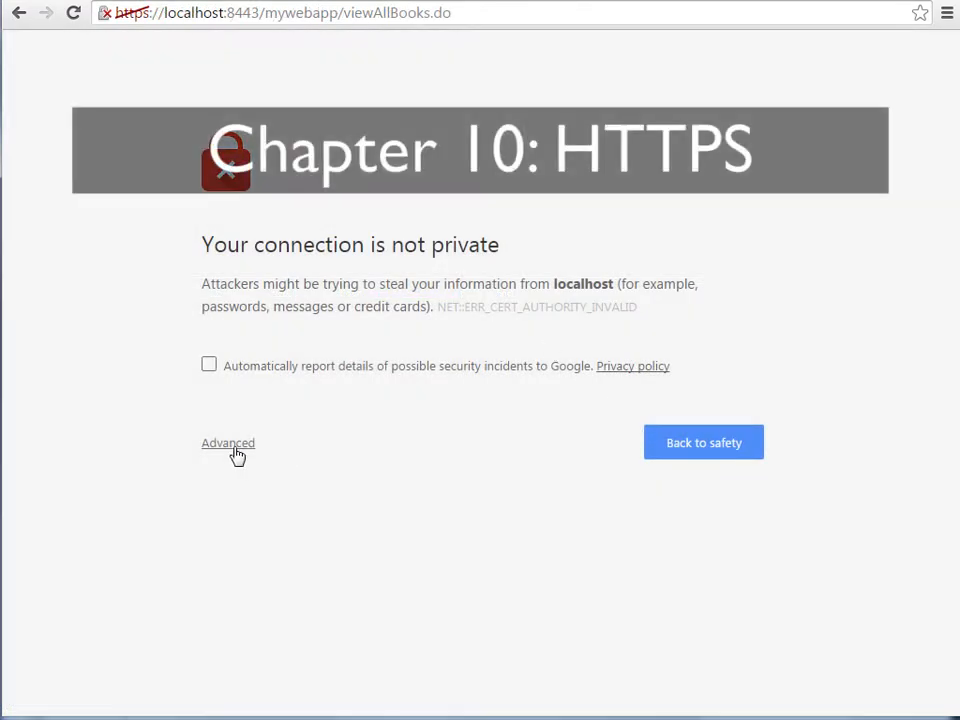
mouse_move(314, 328)
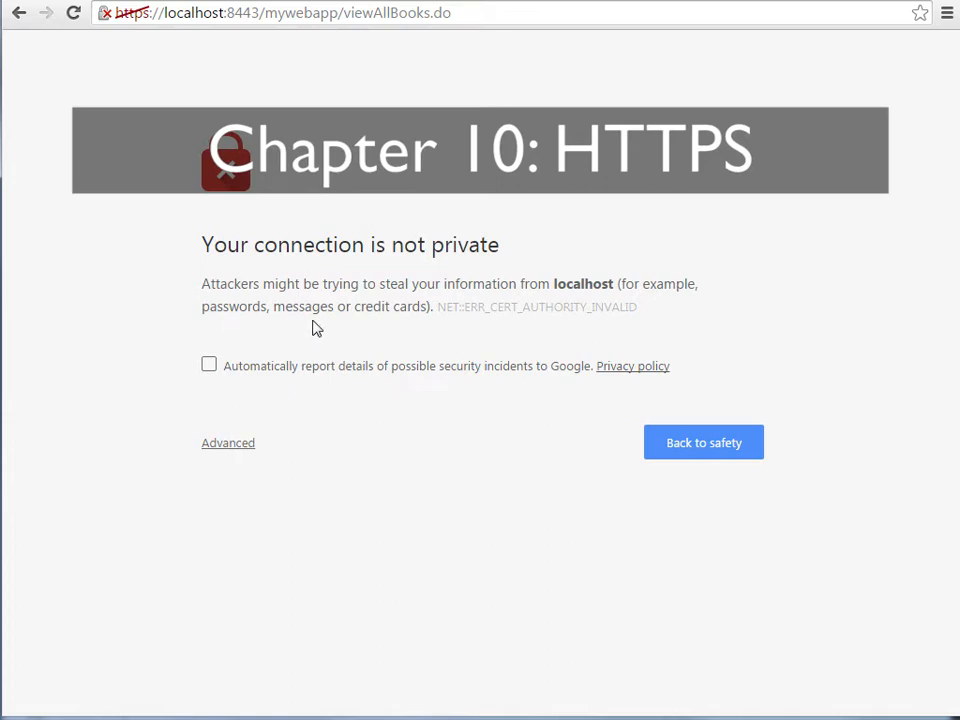
mouse_move(308, 332)
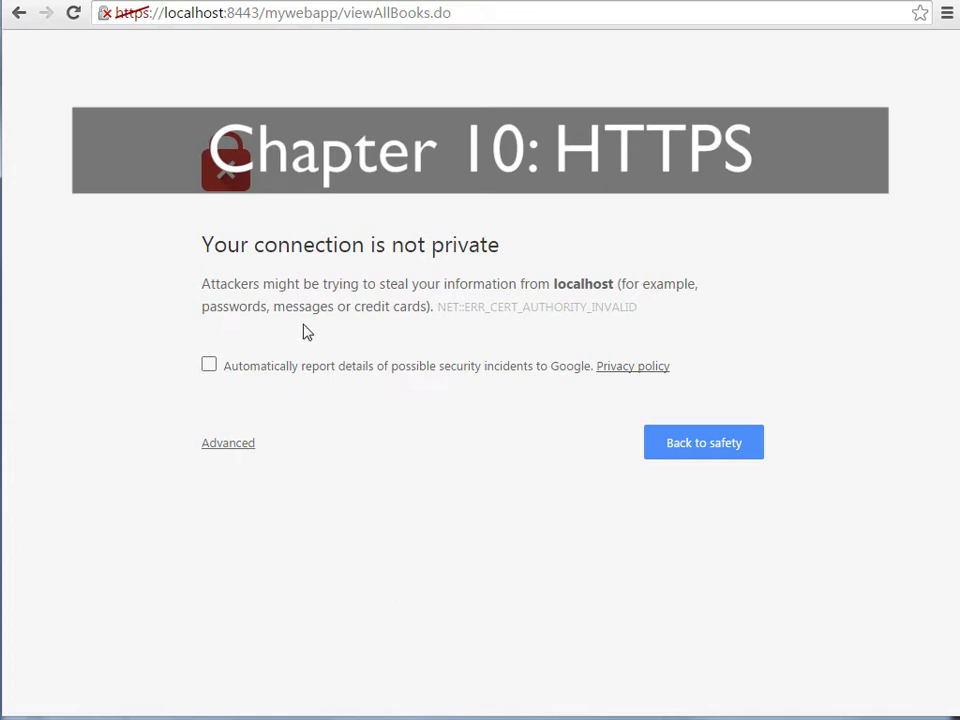
mouse_move(322, 22)
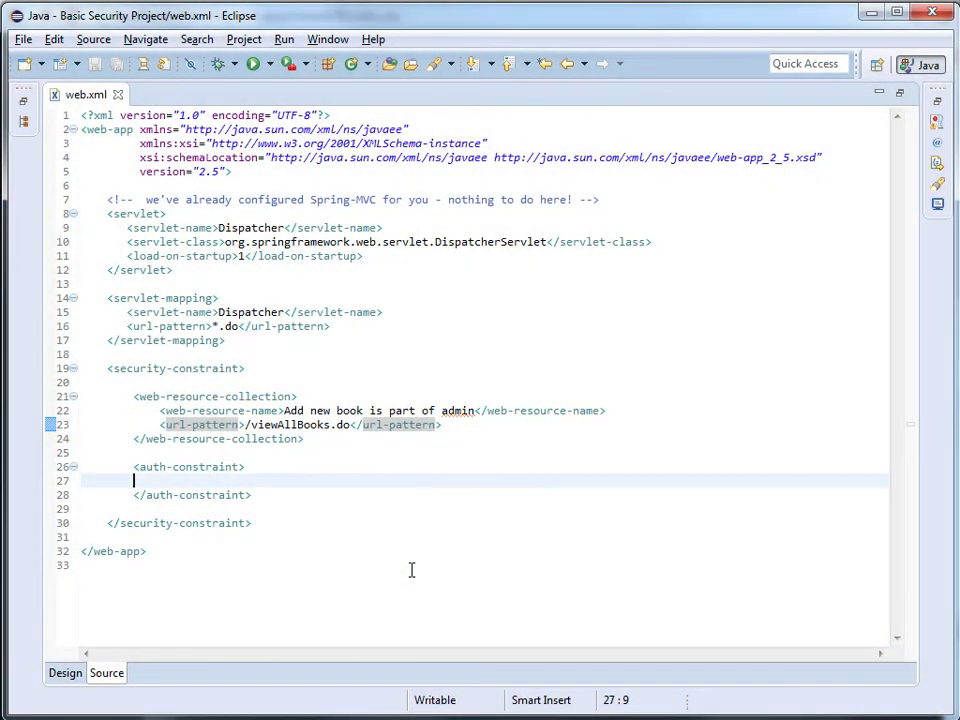
Add <role-name>admin</role-name> inside the auth-constraint for /viewAllBooks.do.
type("<role-name></role-name>")
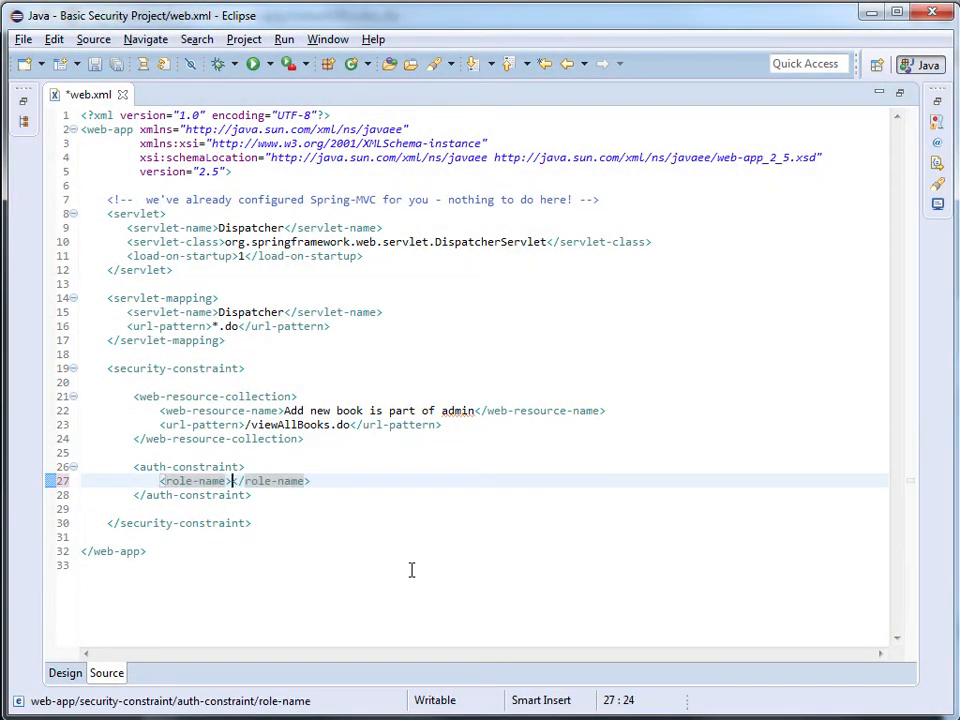
type("admin")
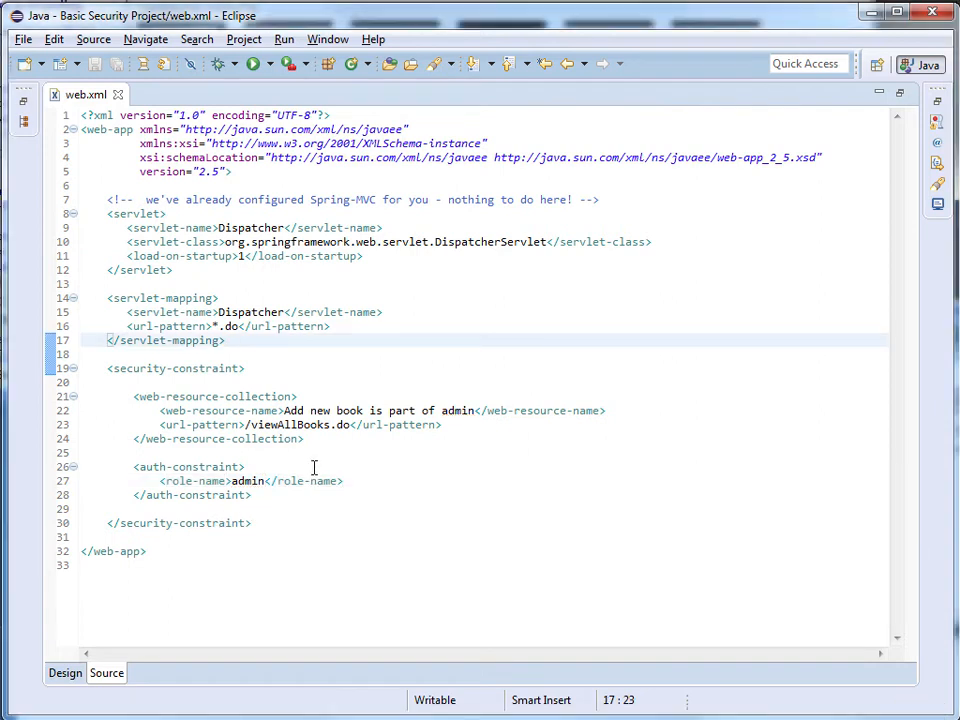
Start a second <security-constraint> element on a new line after the servlet-mapping.
key("Return")
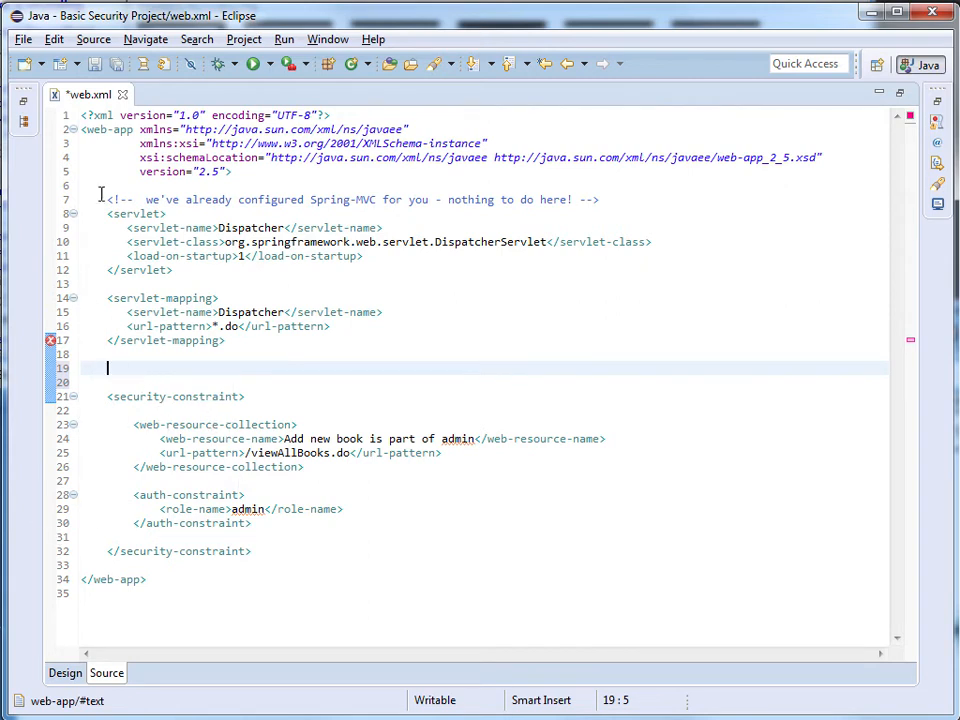
type("<")
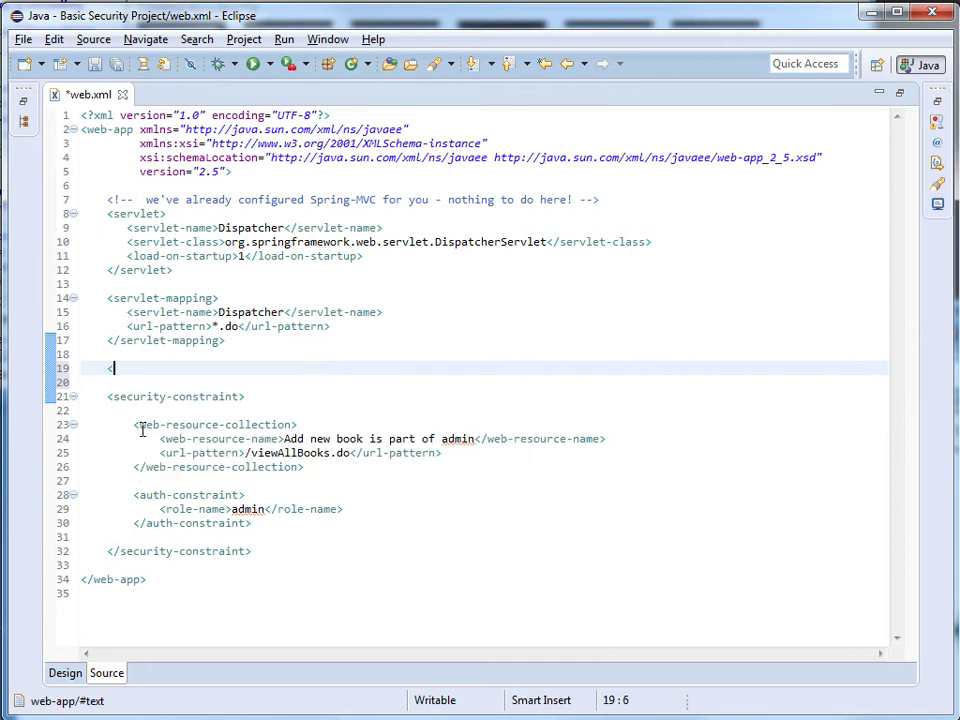
type("sec")
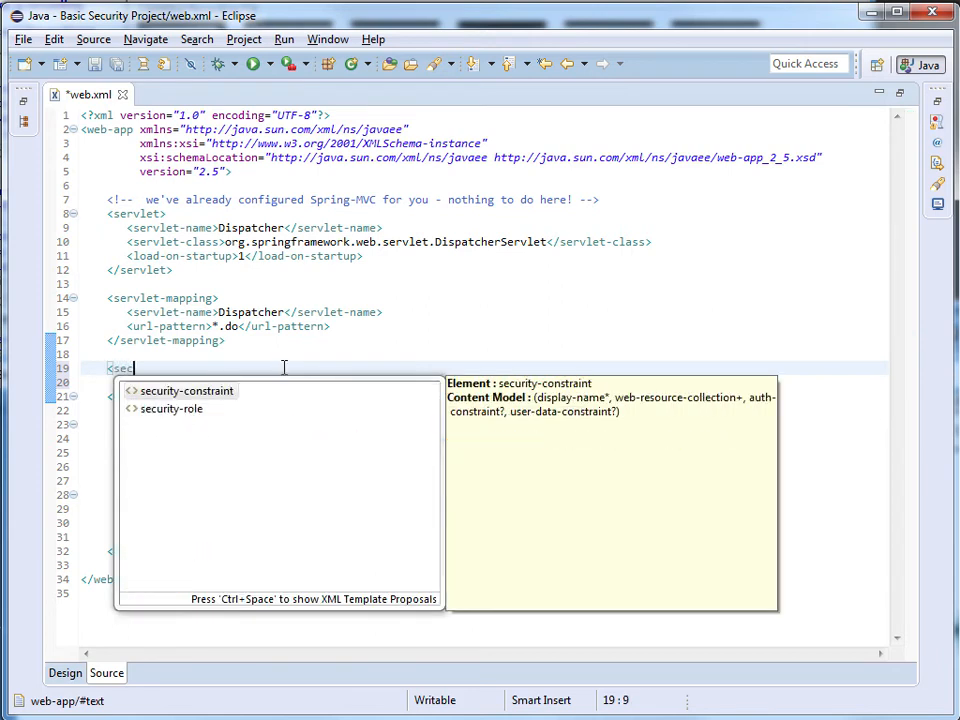